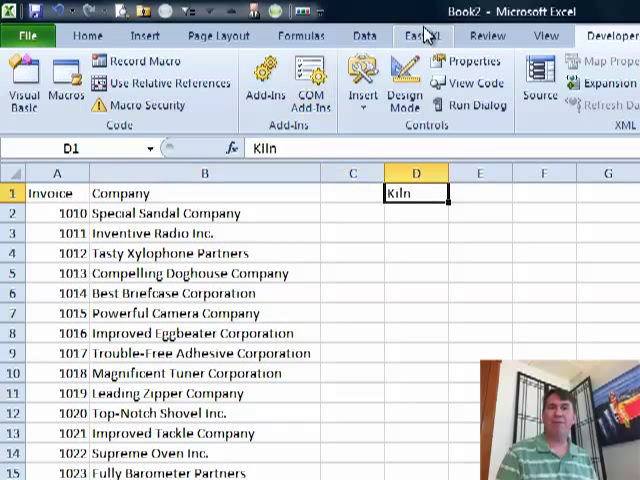
Record a new macro named CustomFind with shortcut Ctrl+Shift+F, stored in this workbook.
{"action": "left_click", "coordinate": [540, 35]}
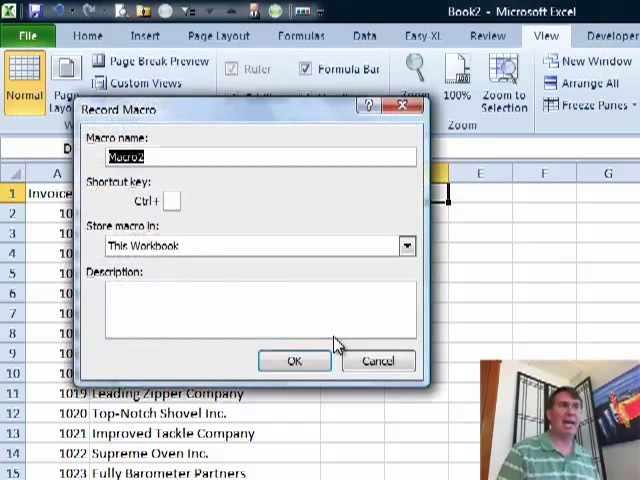
{"action": "type", "text": "CustomFind"}
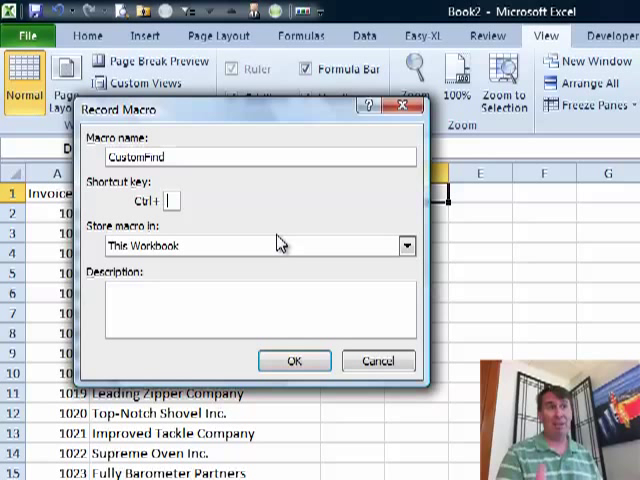
{"action": "type", "text": "F"}
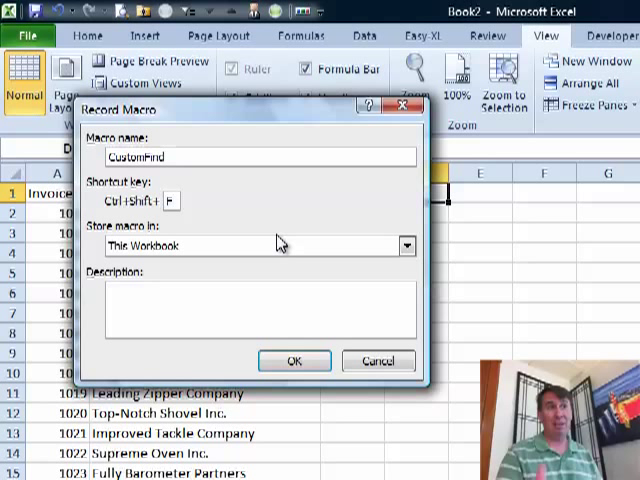
{"action": "mouse_move", "coordinate": [235, 275]}
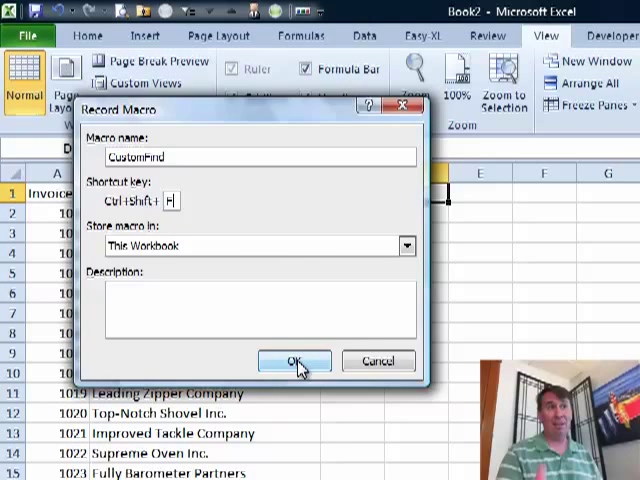
{"action": "left_click", "coordinate": [293, 361]}
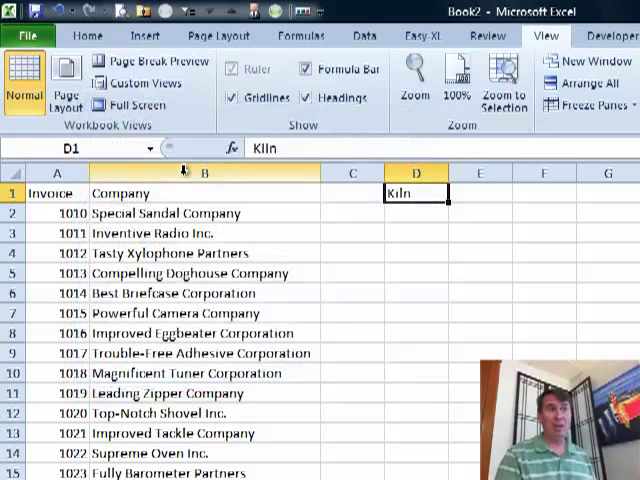
Select the Company column and show Find's extra search options for the Kiln search.
{"action": "left_click", "coordinate": [205, 173]}
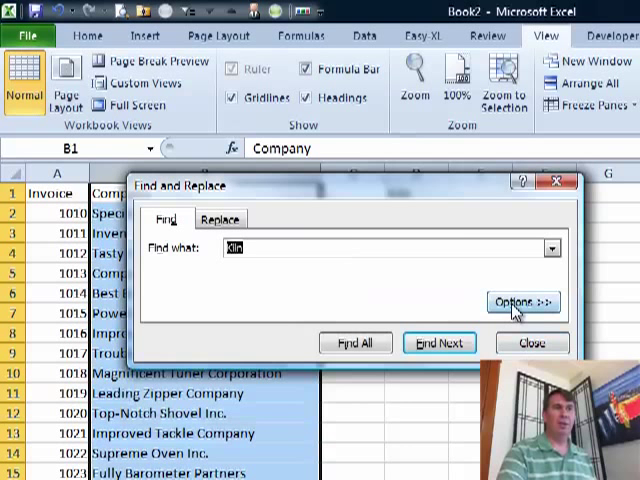
{"action": "left_click", "coordinate": [522, 302]}
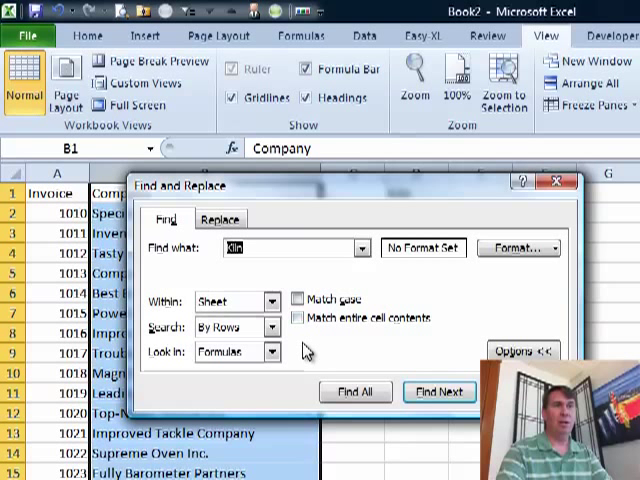
{"action": "mouse_move", "coordinate": [297, 343]}
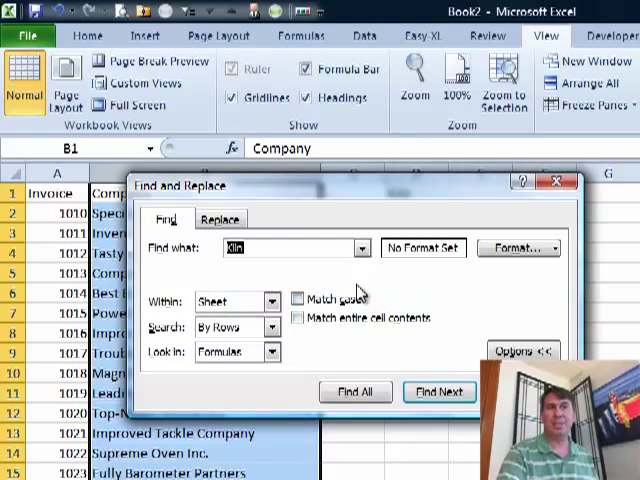
{"action": "mouse_move", "coordinate": [395, 365]}
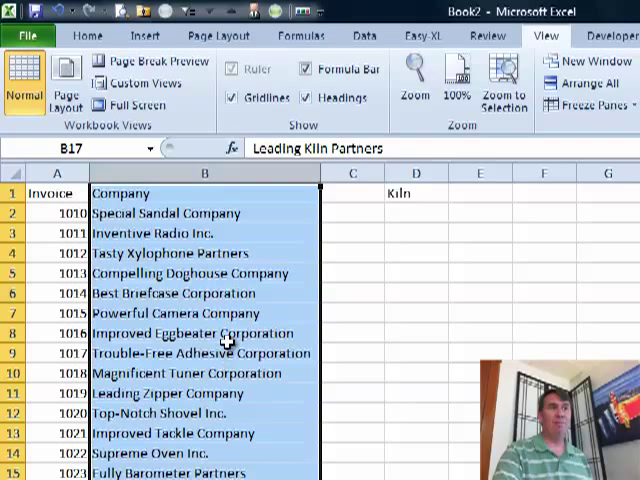
{"action": "mouse_move", "coordinate": [573, 200]}
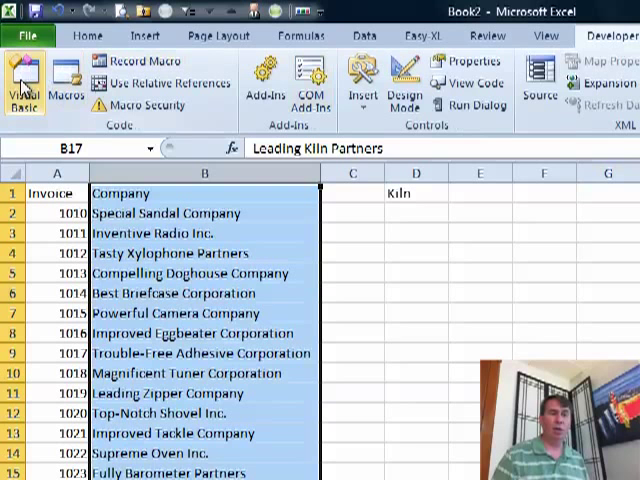
Open the Visual Basic editor and display Book2's Module1 containing the CustomFind code.
{"action": "left_click", "coordinate": [25, 80]}
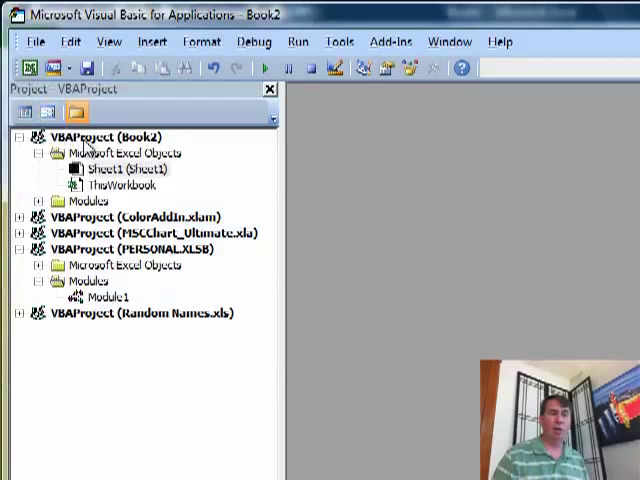
{"action": "left_click", "coordinate": [108, 42]}
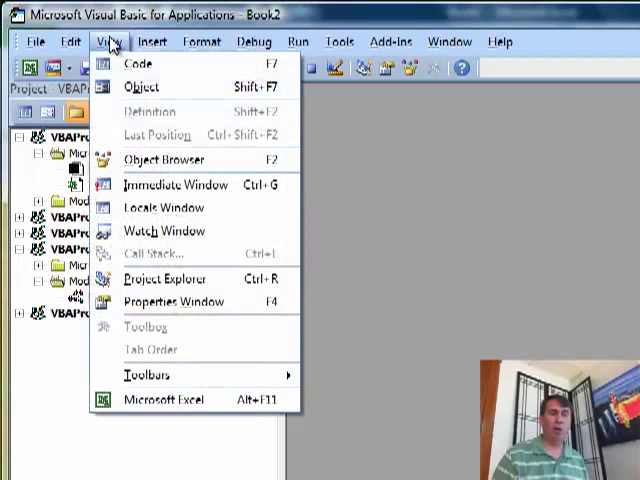
{"action": "mouse_move", "coordinate": [175, 185]}
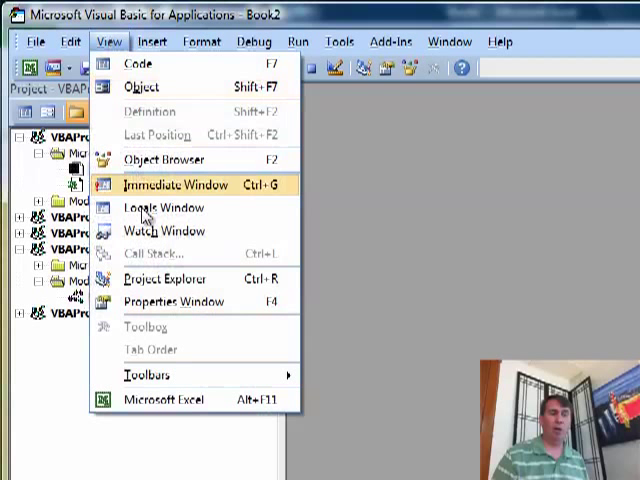
{"action": "left_click", "coordinate": [166, 278]}
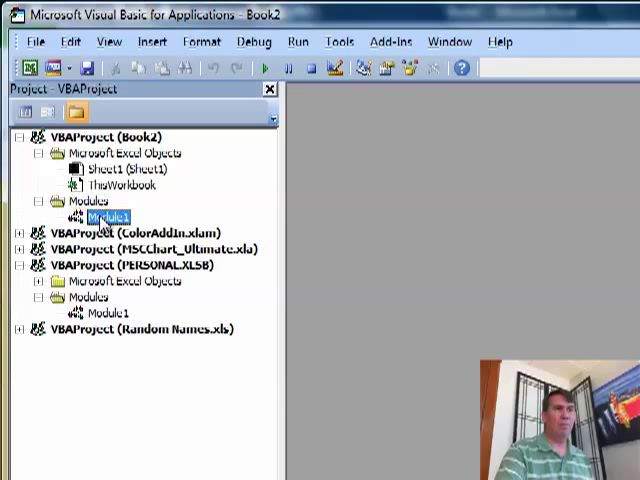
{"action": "double_click", "coordinate": [105, 217]}
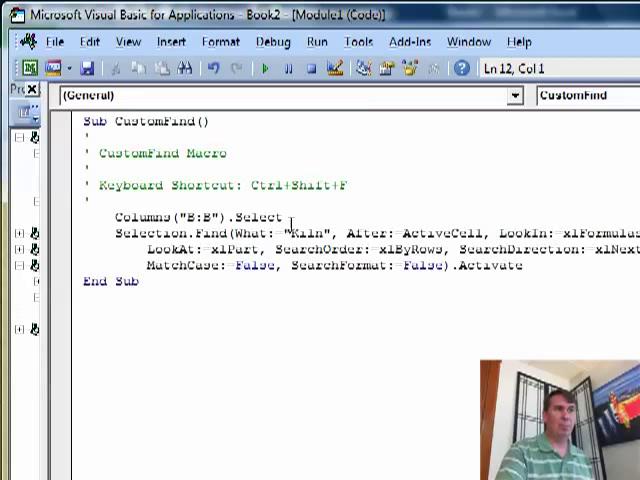
Click into the CustomFind code window before returning to the workbook.
{"action": "left_click", "coordinate": [289, 218]}
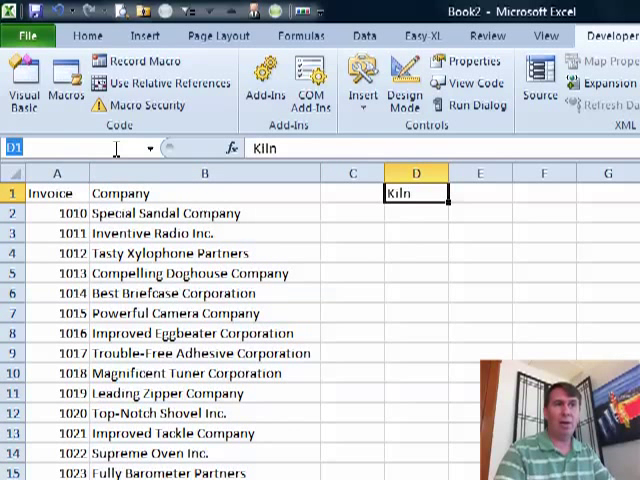
{"action": "type", "text": "LookFor"}
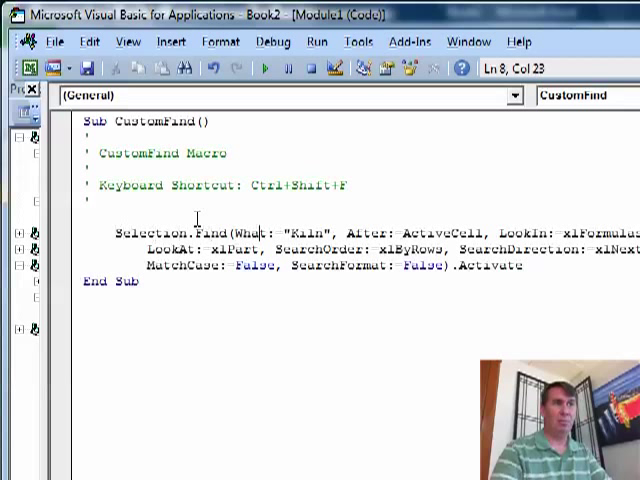
Replace "Kiln" in the Find statement with Range("LookFor").Value.
{"action": "type", "text": "Range(\"LookFor"}
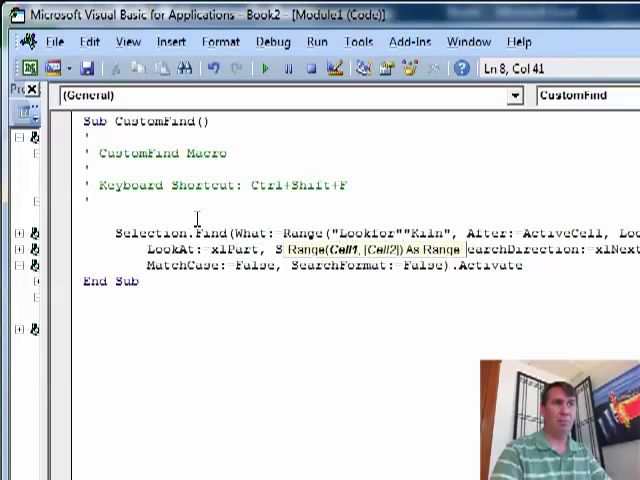
{"action": "type", "text": ".Value"}
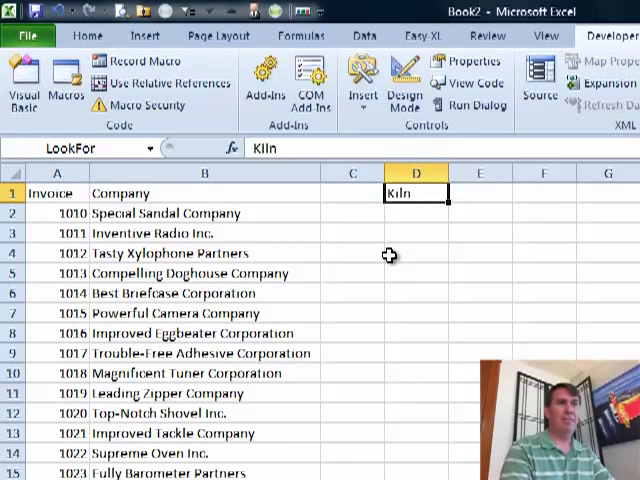
Enter test values such as Eggbeat in LookFor and select the Company column.
{"action": "type", "text": "Eggbeat"}
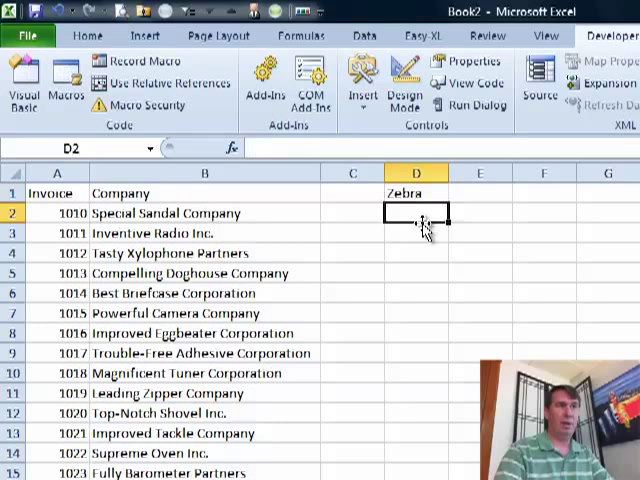
{"action": "mouse_move", "coordinate": [380, 378]}
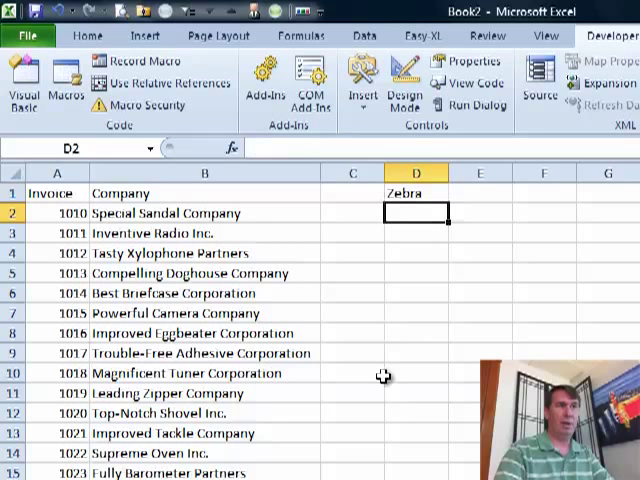
{"action": "left_click", "coordinate": [204, 172]}
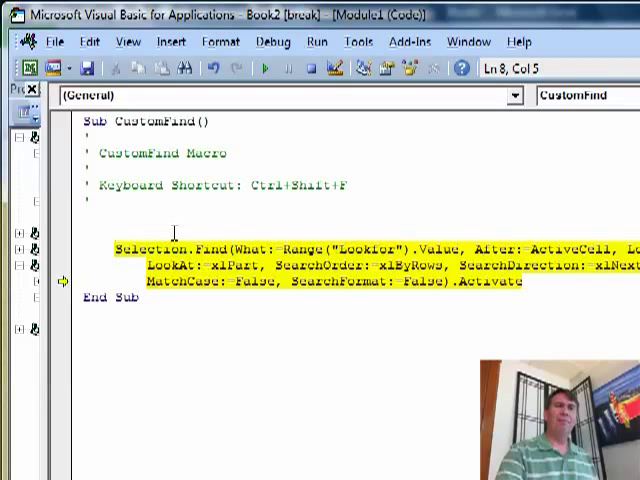
Type On Error Resume Next on the line above Selection.Find.
{"action": "type", "text": "on error resume"}
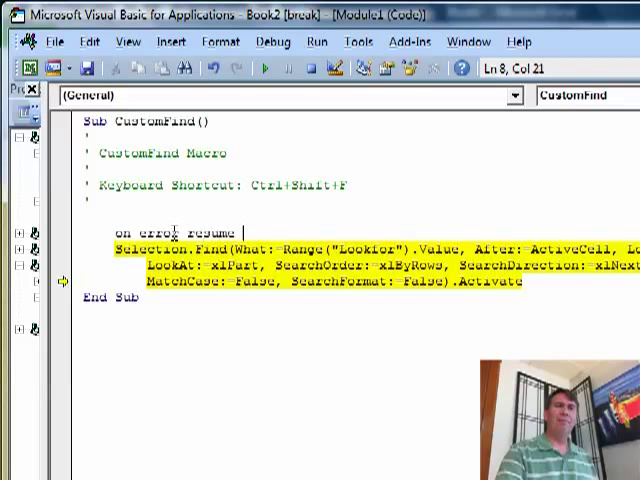
{"action": "type", "text": "Next"}
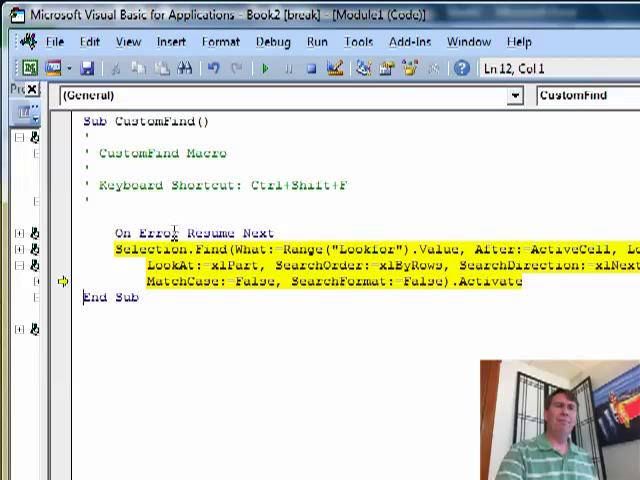
{"action": "type", "text": "on error"}
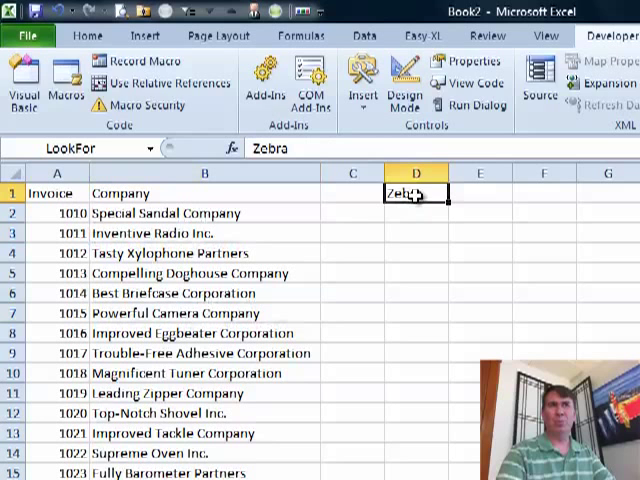
Enter Camera then Zebra in LookFor and select the Company column for searching.
{"action": "type", "text": "Camera"}
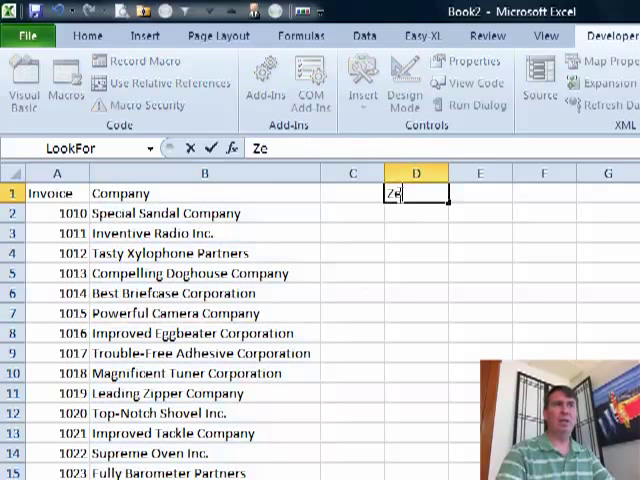
{"action": "key", "text": "enter"}
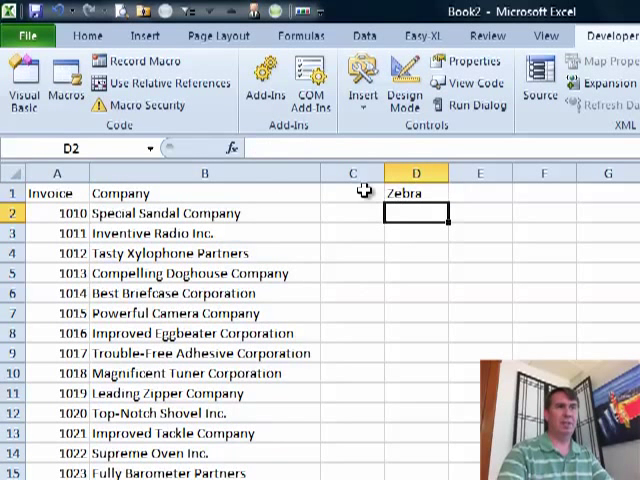
{"action": "left_click", "coordinate": [204, 173]}
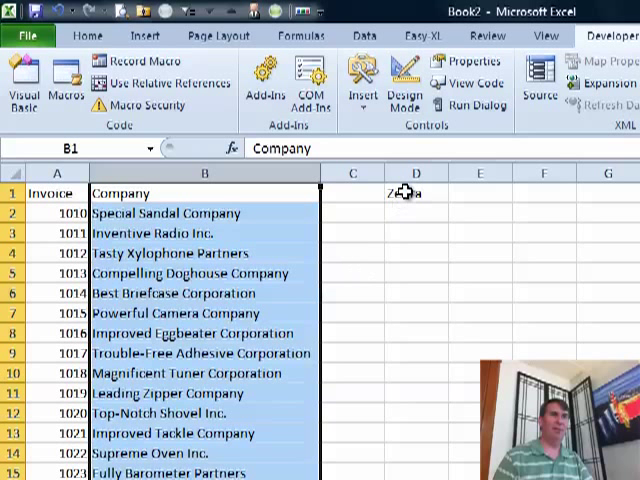
{"action": "type", "text": "Zebra"}
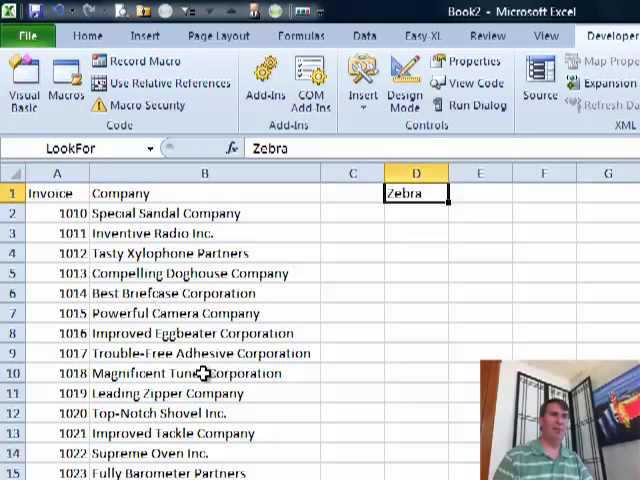